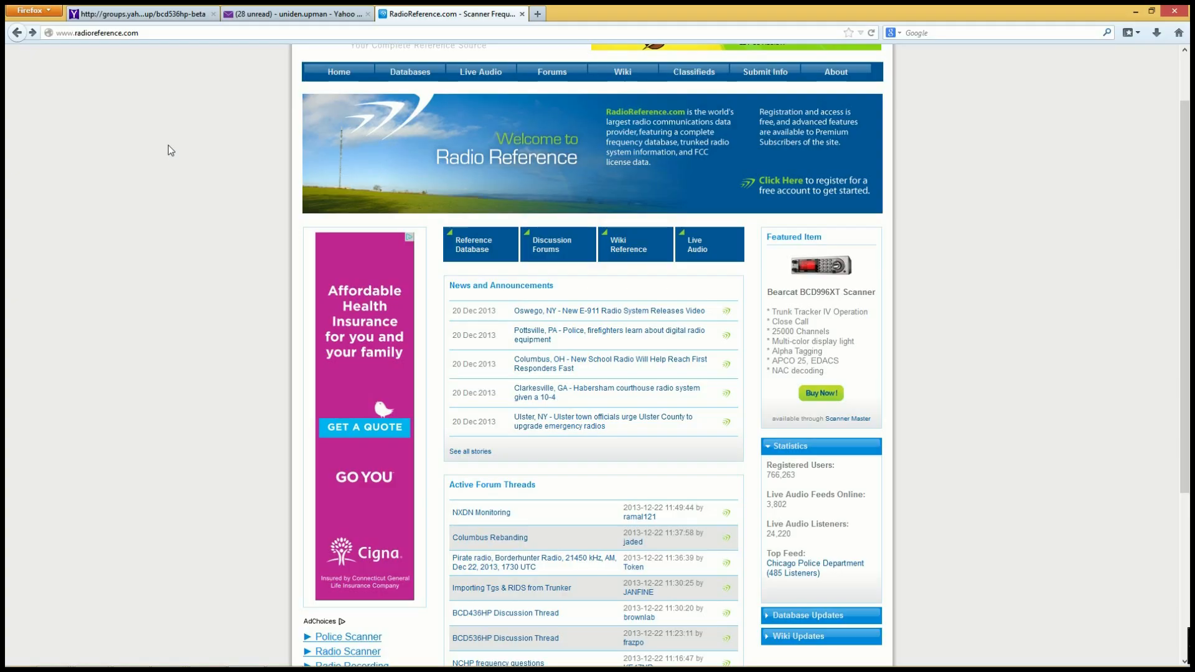
# - From the Databases menu, enter the Frequency Database and select Texas on the United States map
pyautogui.scroll(3)
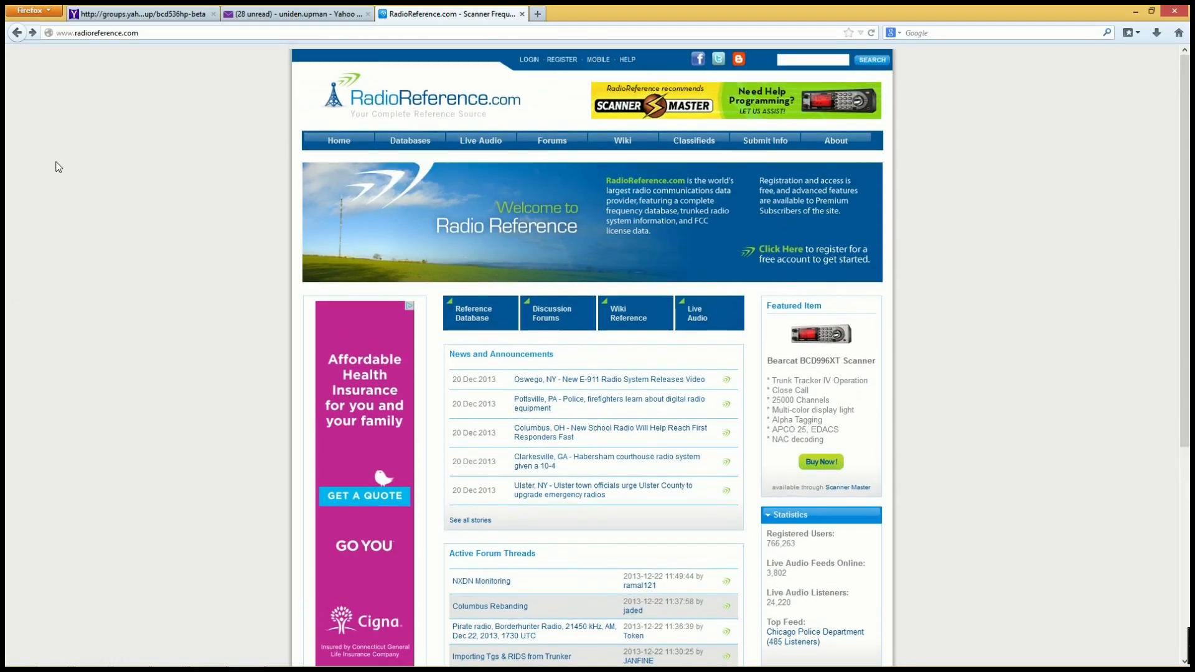
pyautogui.scroll(-3)
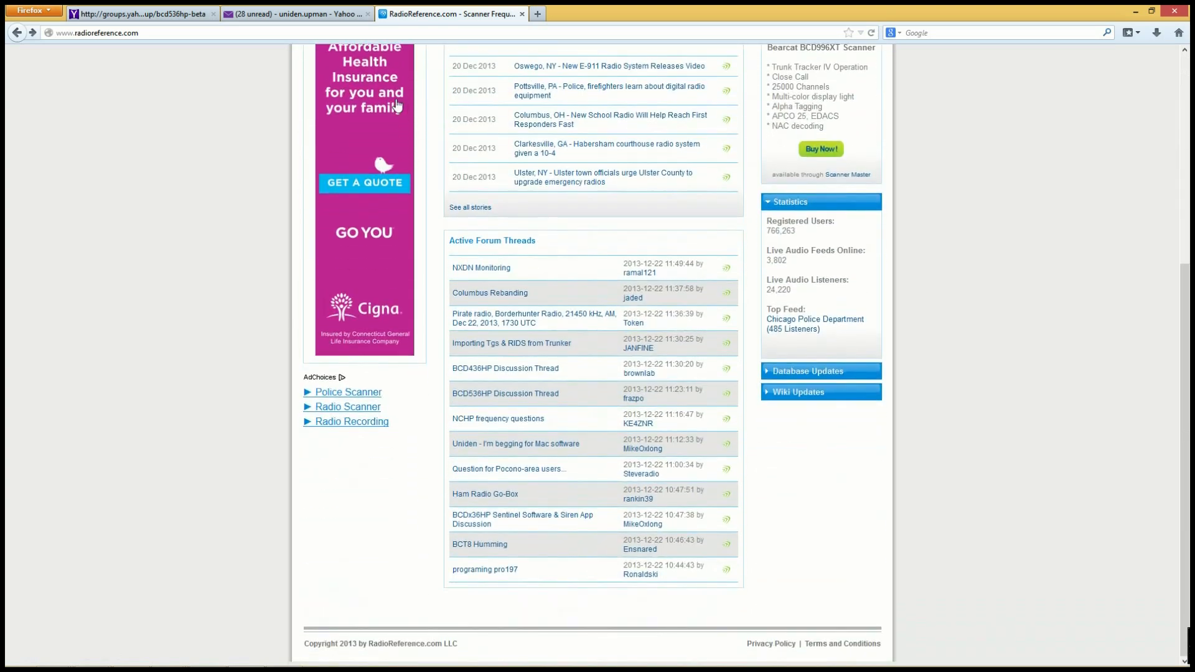
pyautogui.click(410, 141)
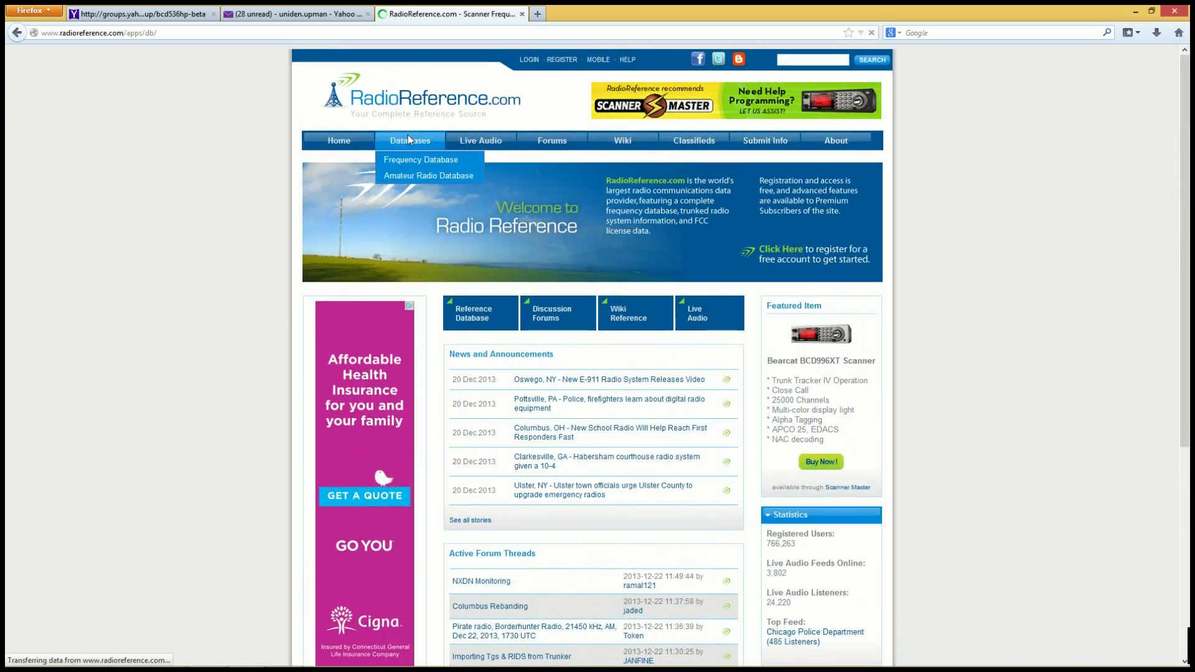
pyautogui.click(420, 160)
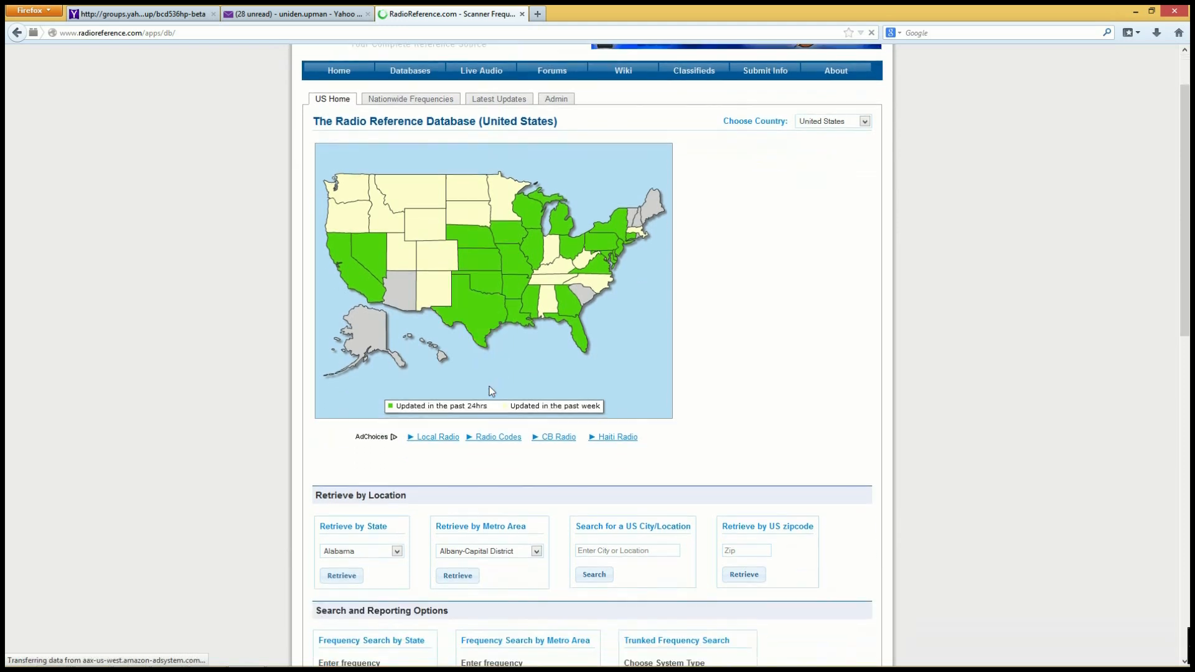
pyautogui.click(492, 316)
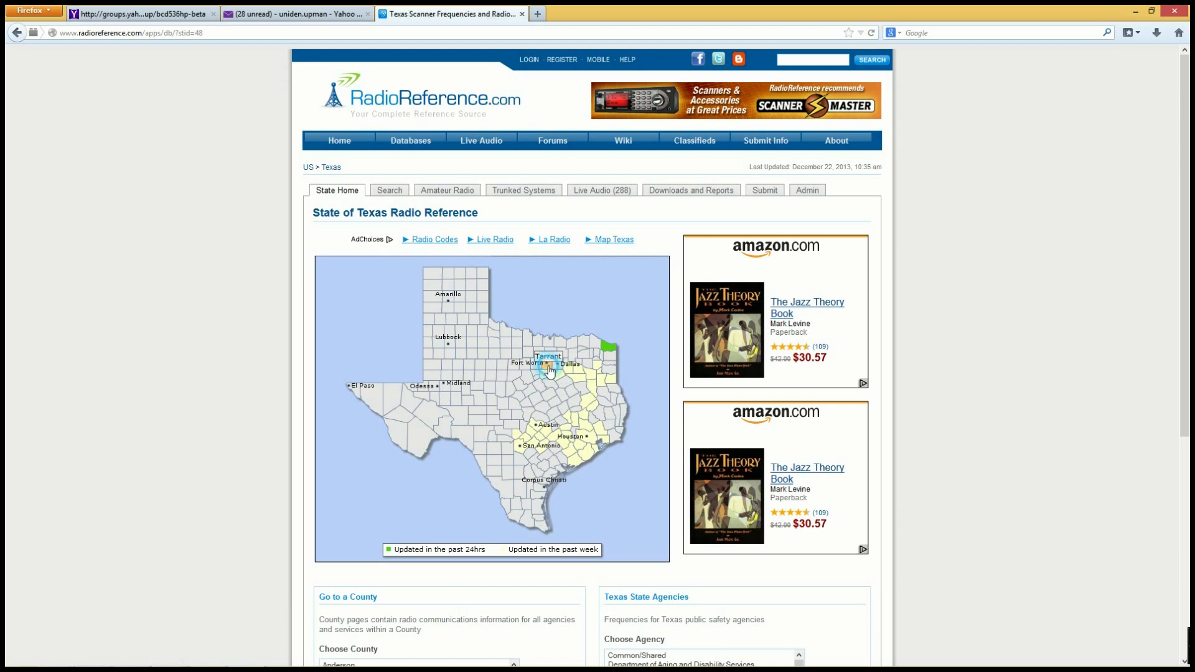
# - Select Tarrant County on the Texas map and browse its municipal frequency tables (Azle, Benbrook)
pyautogui.click(548, 365)
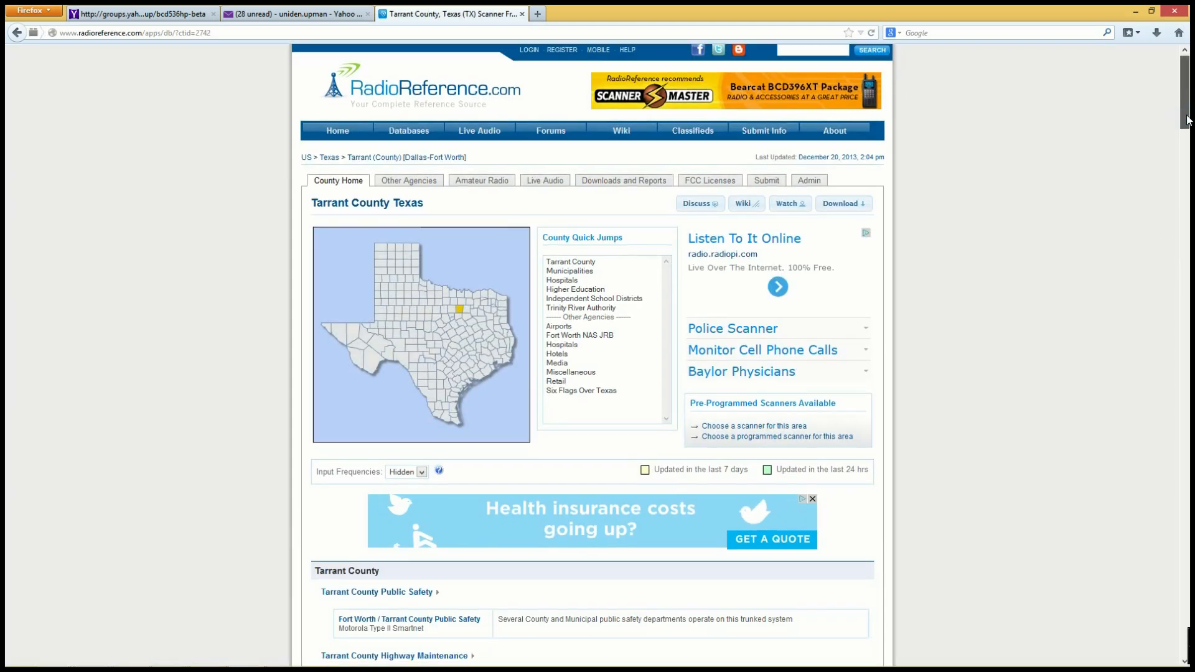
pyautogui.scroll(-3)
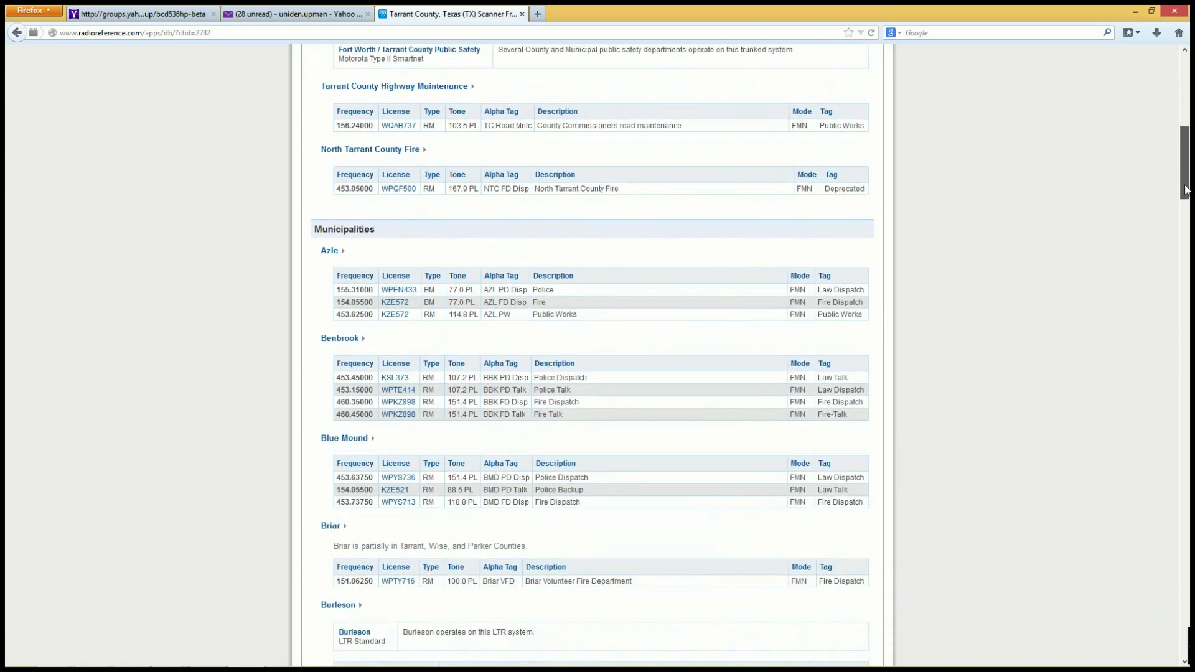
pyautogui.scroll(-3)
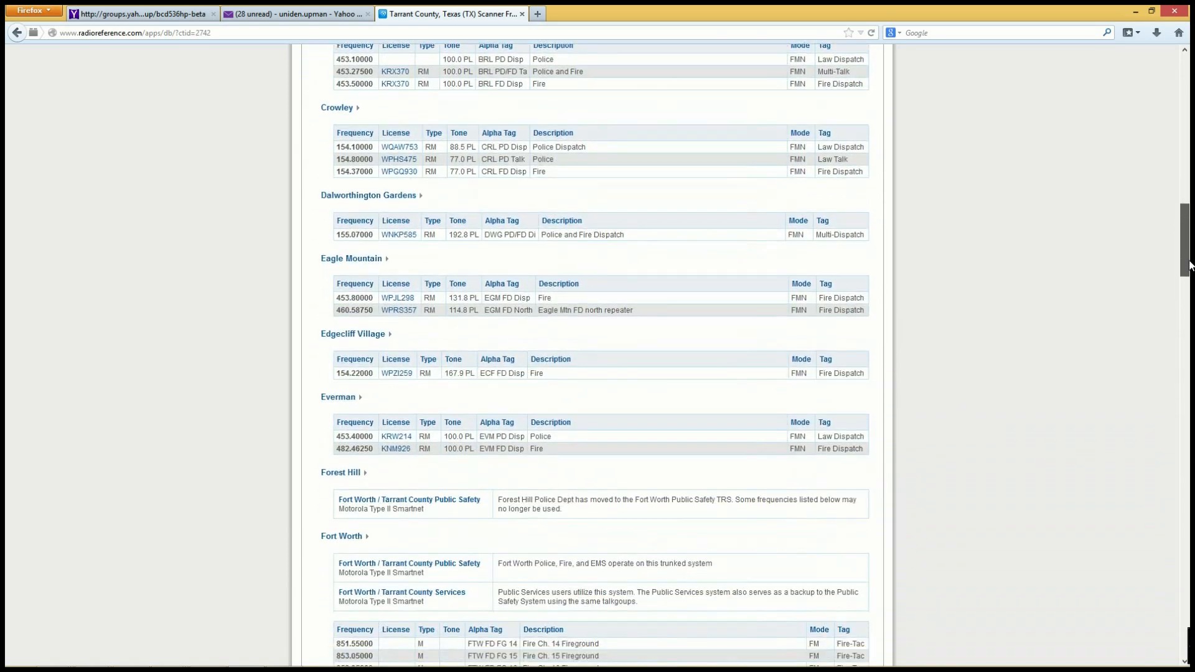
pyautogui.scroll(-3)
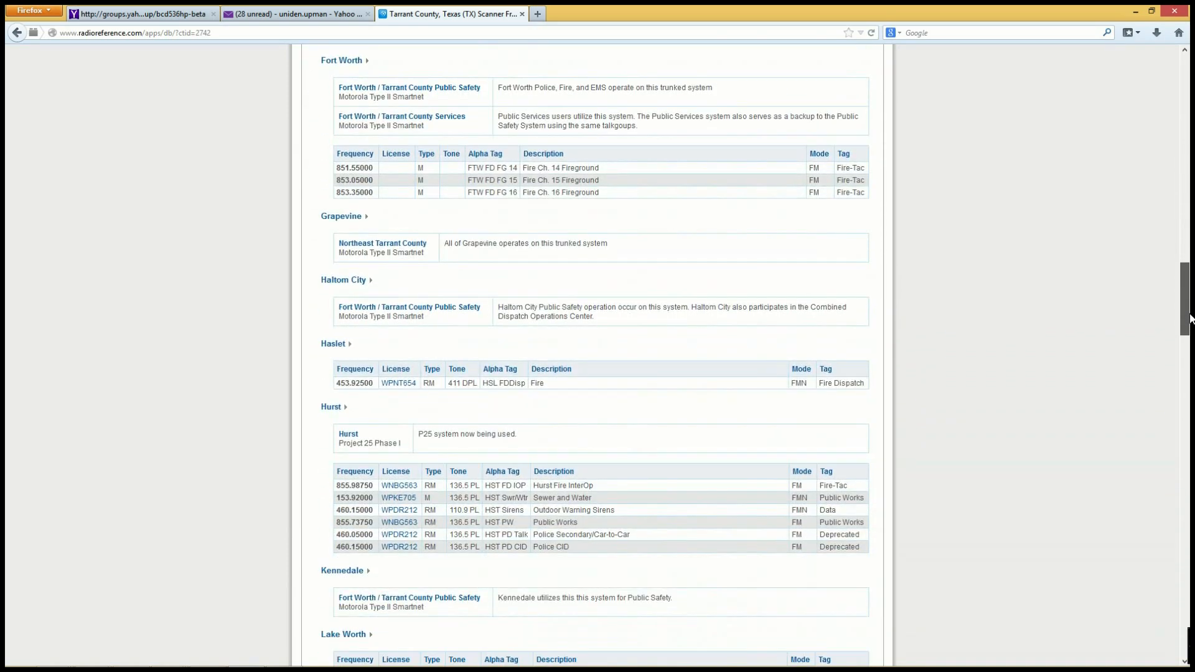
pyautogui.scroll(3)
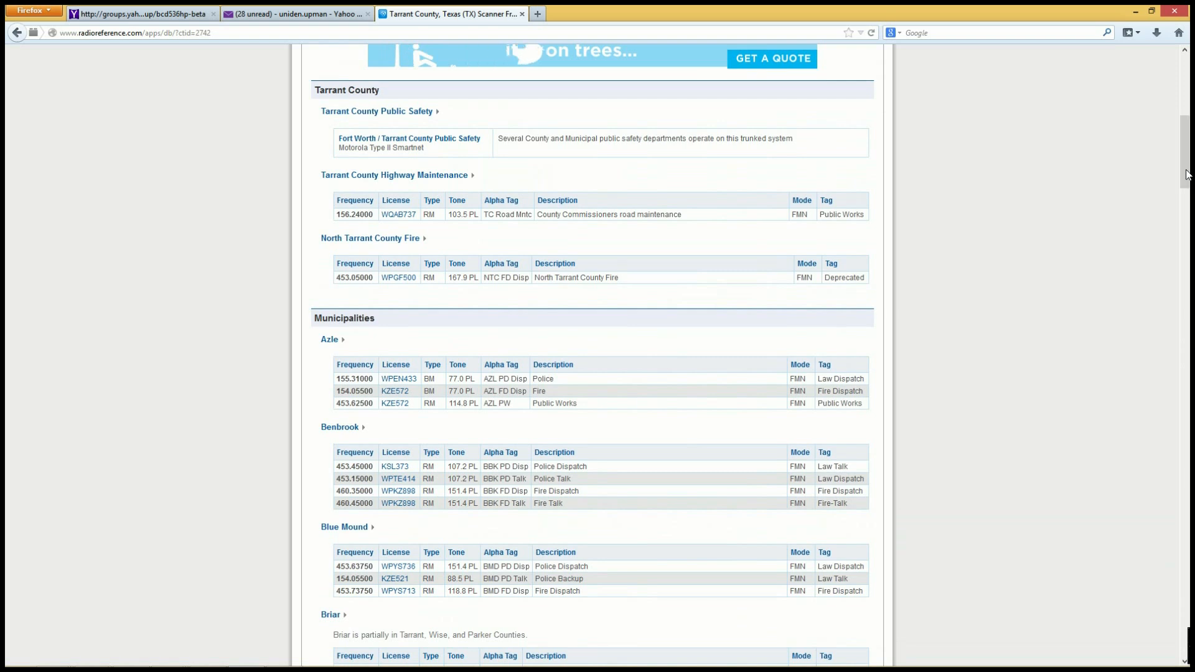
pyautogui.moveTo(313, 348)
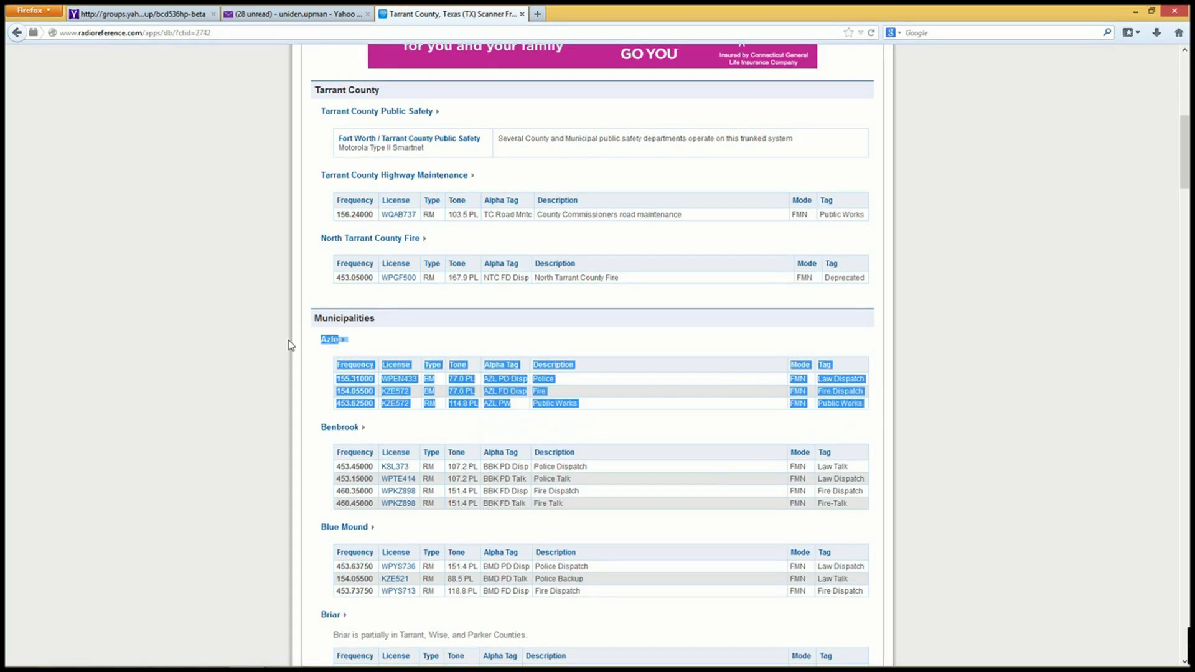
pyautogui.moveTo(223, 326)
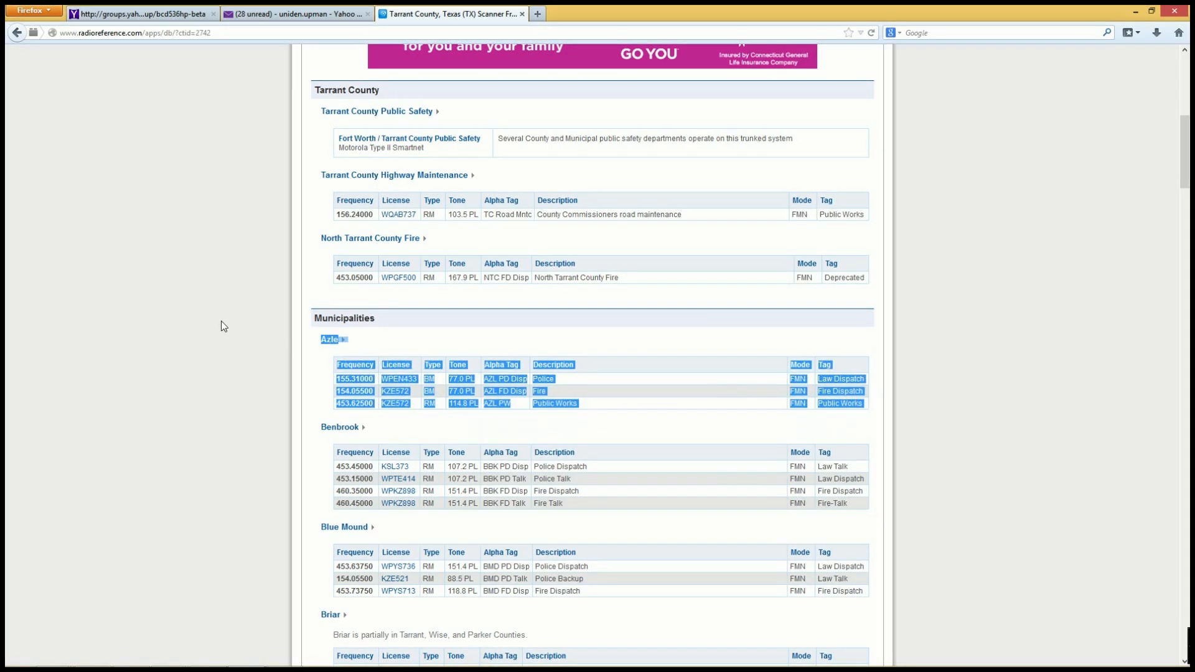